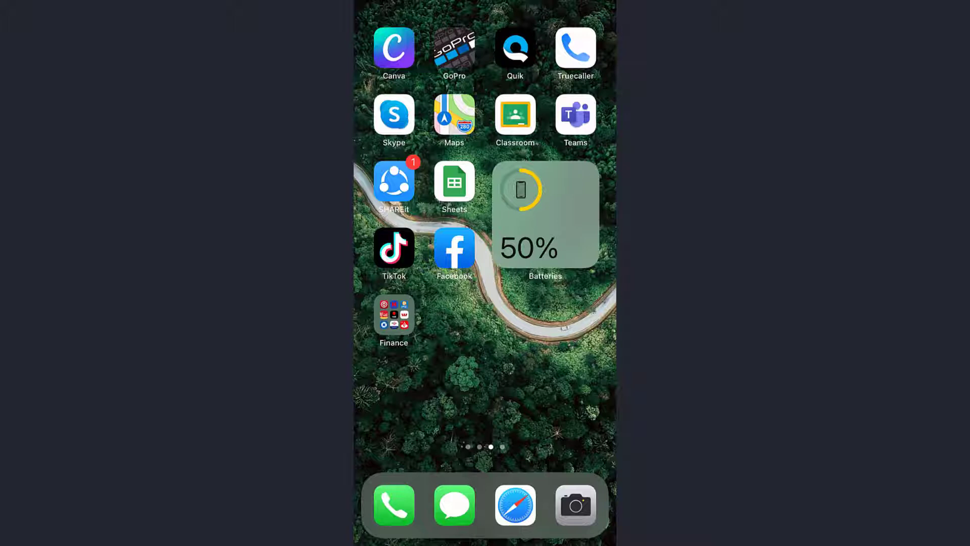
# Open the Finance folder containing the banking apps on the home screen.
pyautogui.click(393, 319)
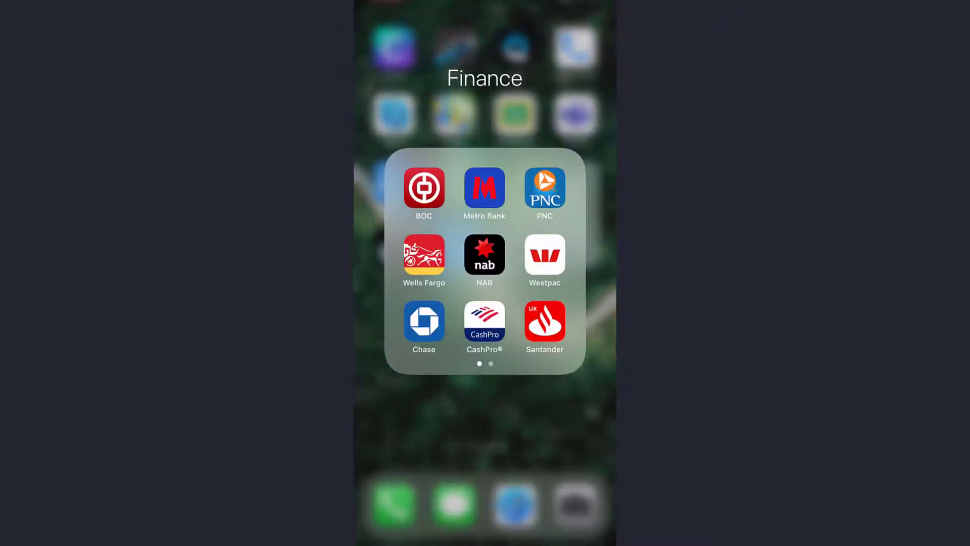
# Launch PNC and choose 'Yes, but I don't have a User ID' to reach Verify Your Identity.
pyautogui.click(543, 188)
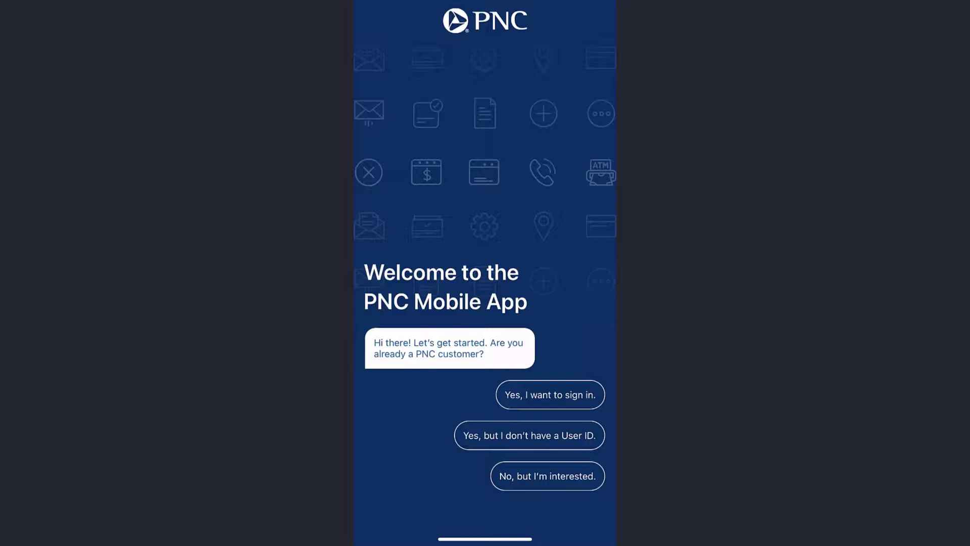
pyautogui.click(528, 434)
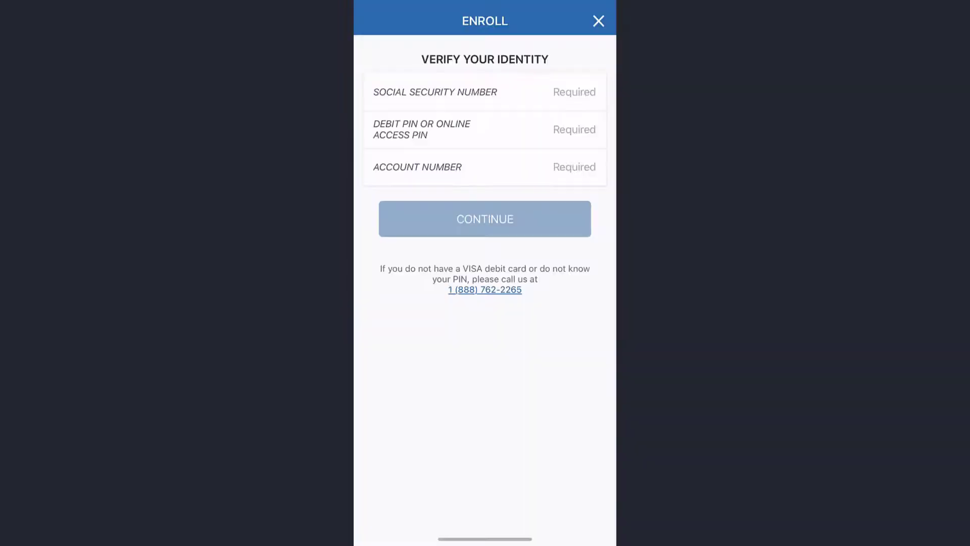